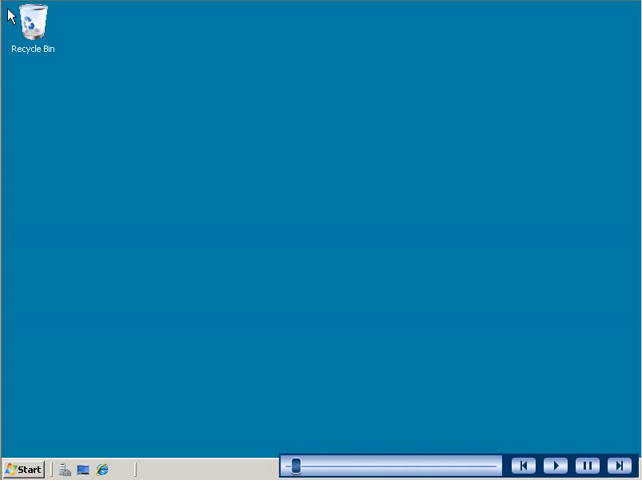
mouse_move(18, 255)
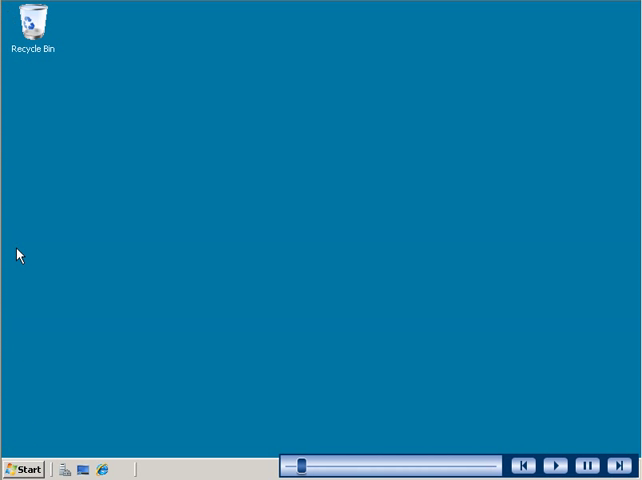
Launch Server Manager and view the Roles page showing 0 of 17 roles installed
click(27, 471)
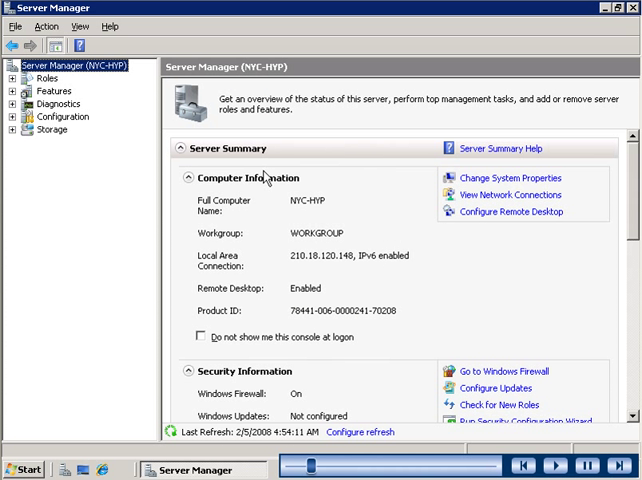
click(41, 76)
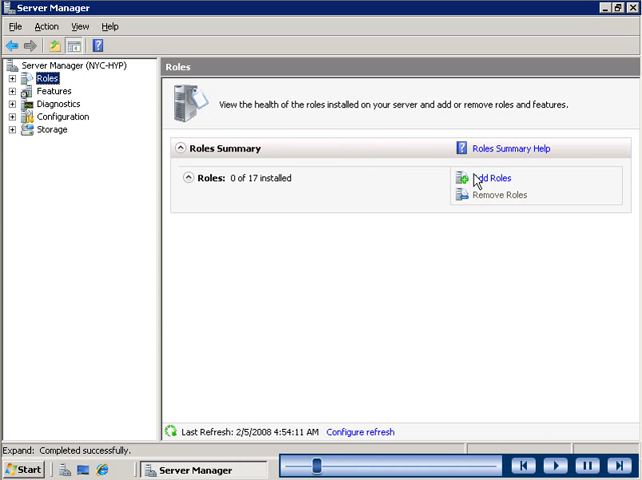
Select the Hyper-V role with Local Area Connection for its virtual network in the Add Roles Wizard
click(487, 178)
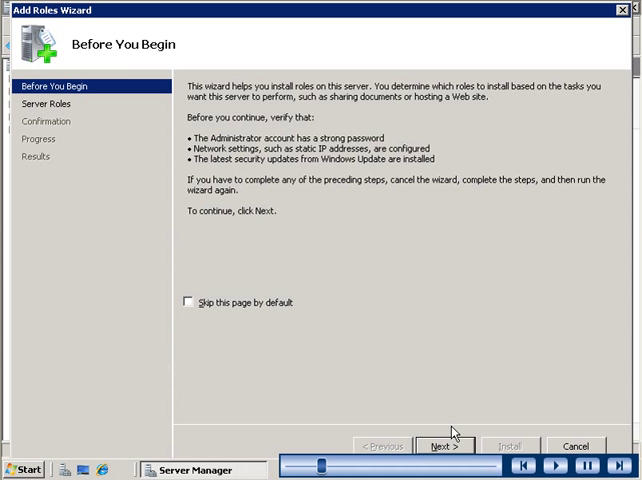
click(436, 445)
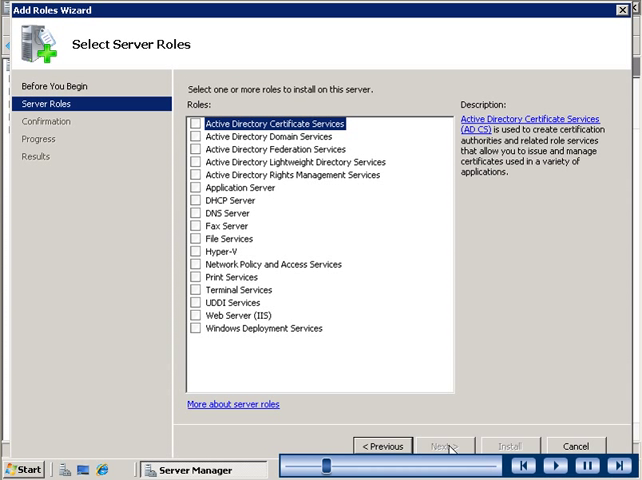
click(198, 251)
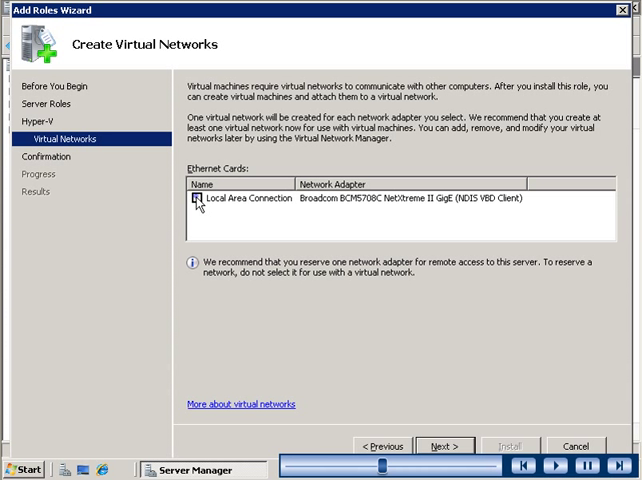
click(454, 442)
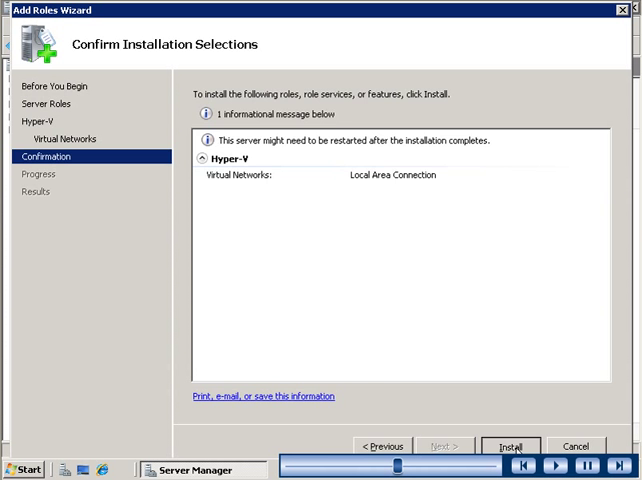
Install Hyper-V and accept the immediate server restart
click(518, 445)
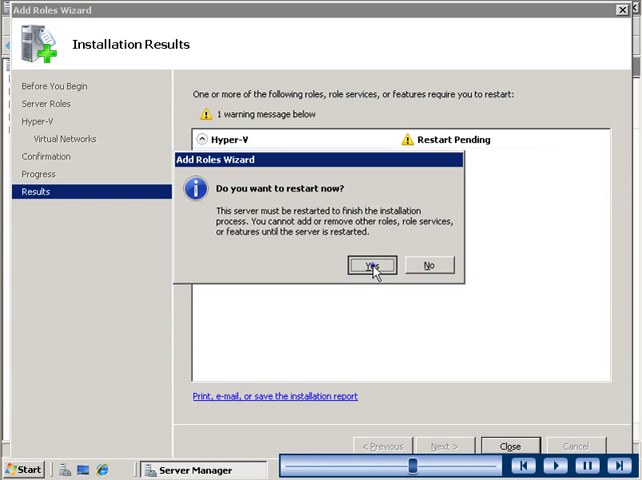
click(375, 263)
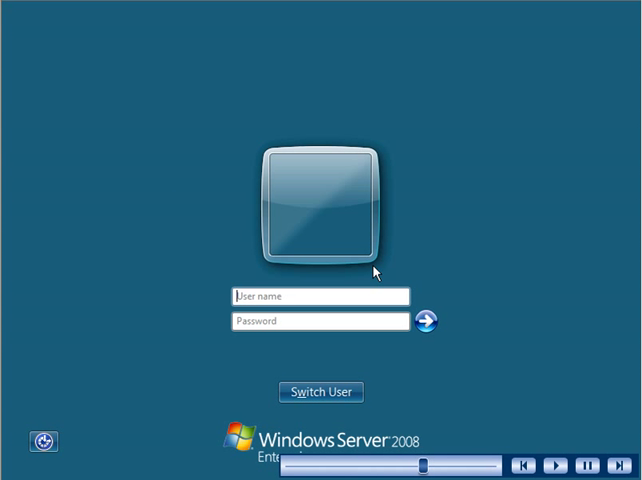
Sign in as Woodgrovebank\Administrator and close the successful Hyper-V installation results
text(Woodgrovebank\Administrator)
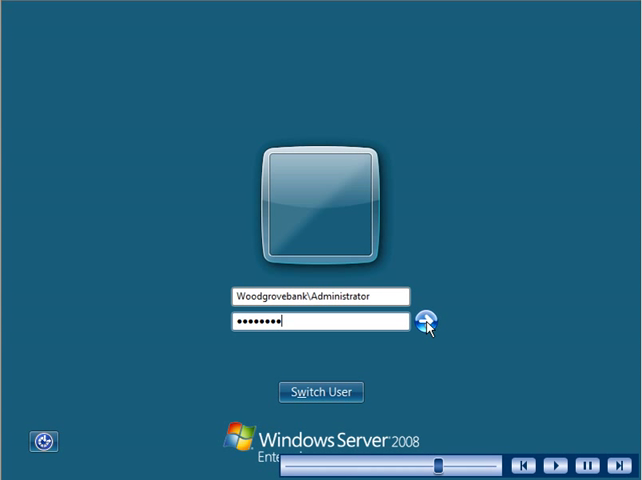
click(424, 325)
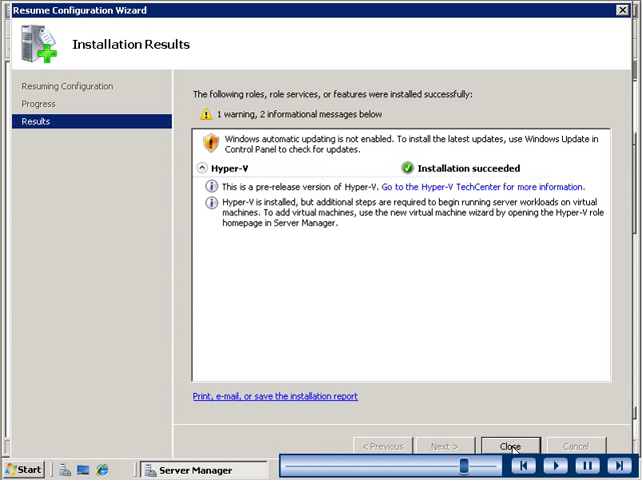
click(512, 439)
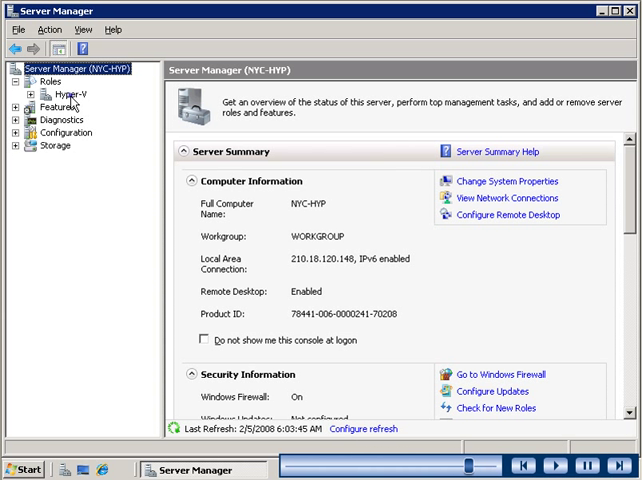
Select Hyper-V under Roles and scroll through its summary, events and resources
click(69, 92)
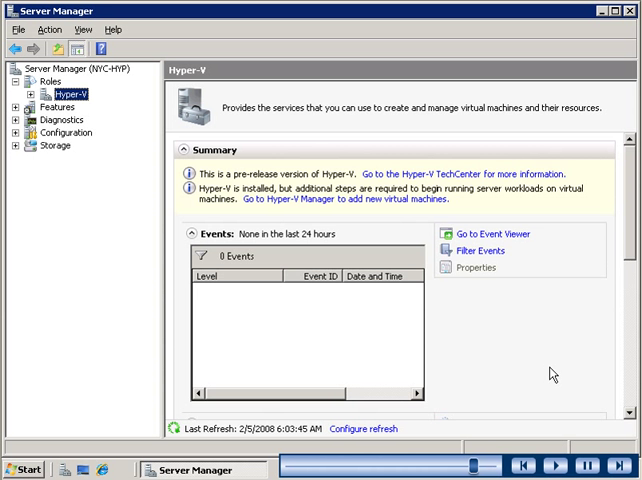
scroll(down, 3)
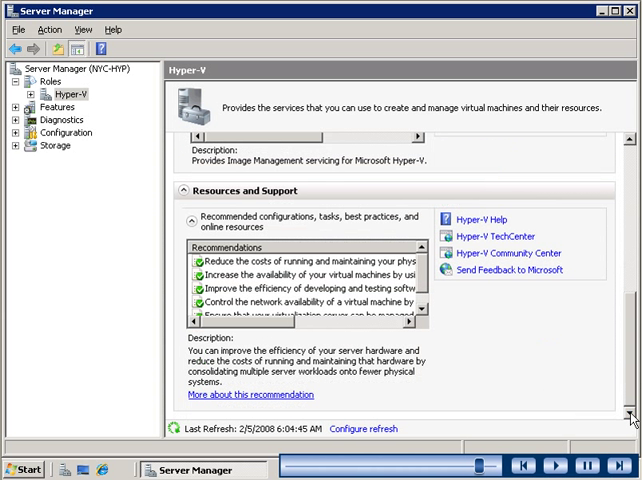